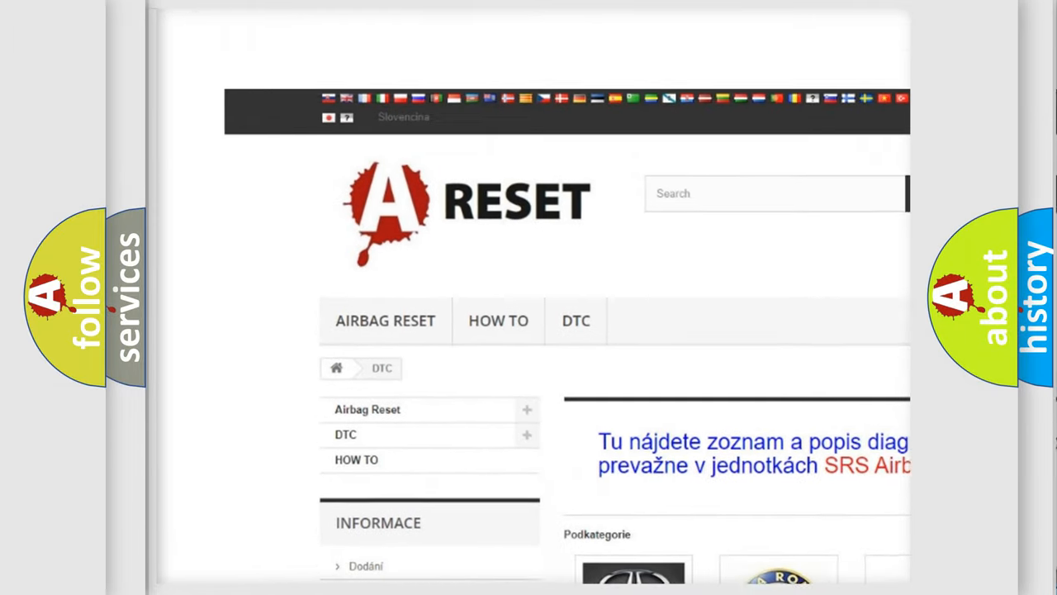
Scroll the DTC brand grid down, choose LINCOLN DTC, and browse its code list
{"action": "scroll", "scroll_direction": "down", "scroll_amount": 3}
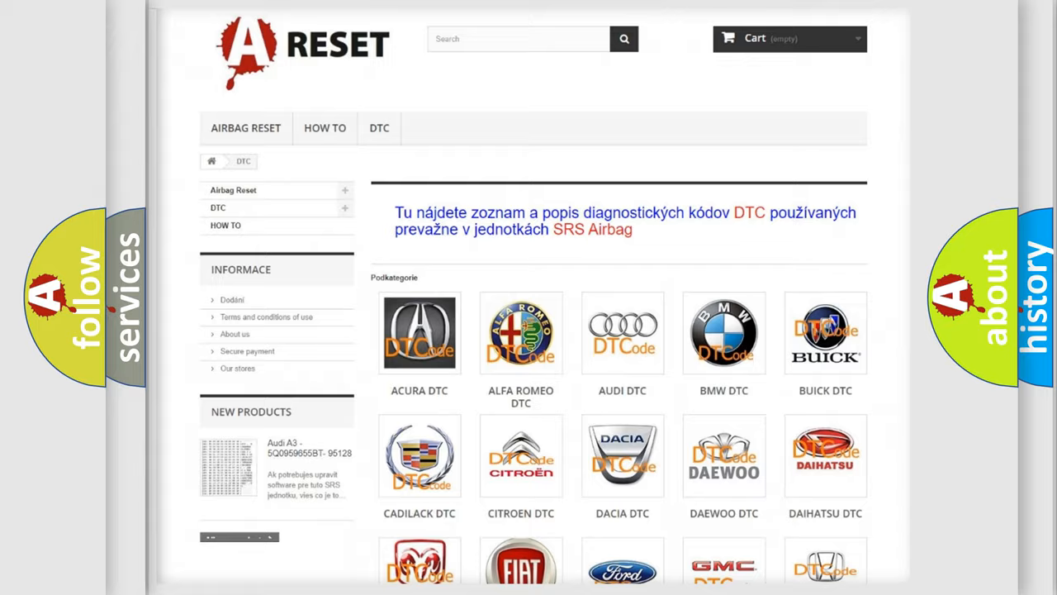
{"action": "scroll", "scroll_direction": "down", "scroll_amount": 3}
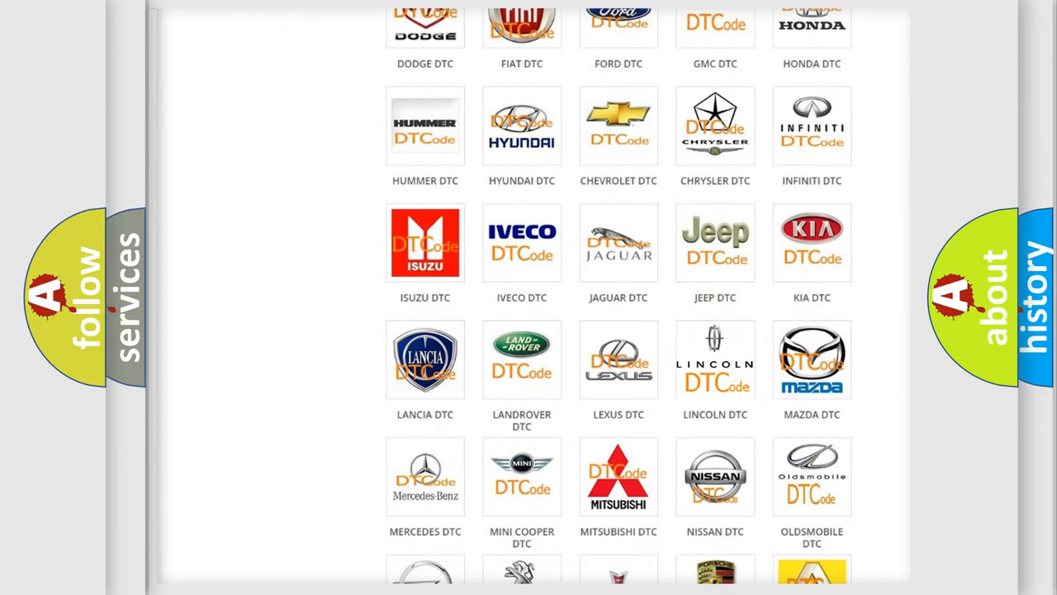
{"action": "left_click", "coordinate": [716, 359]}
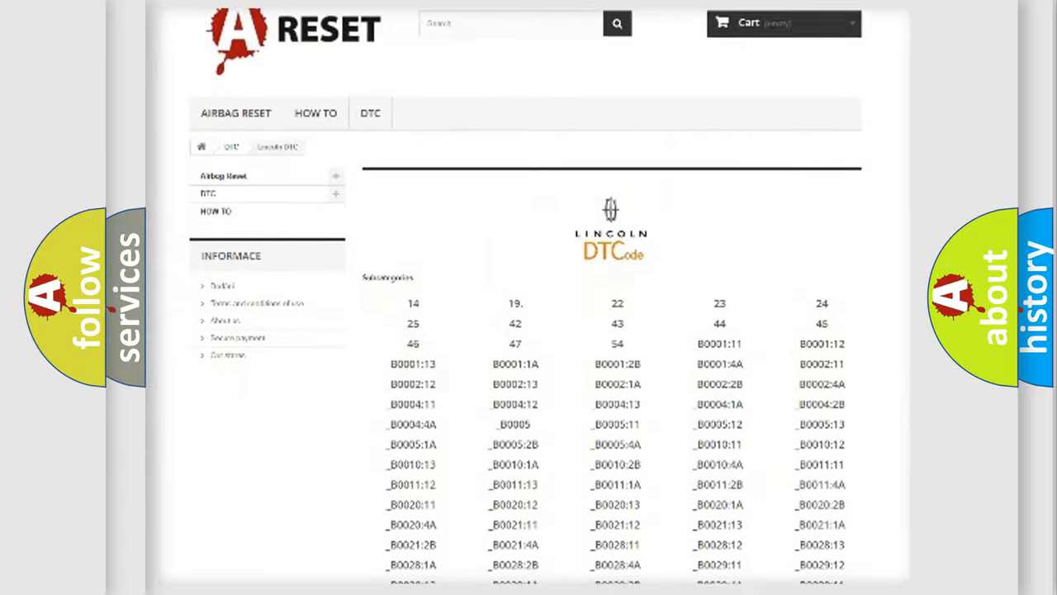
{"action": "scroll", "scroll_direction": "down", "scroll_amount": 3}
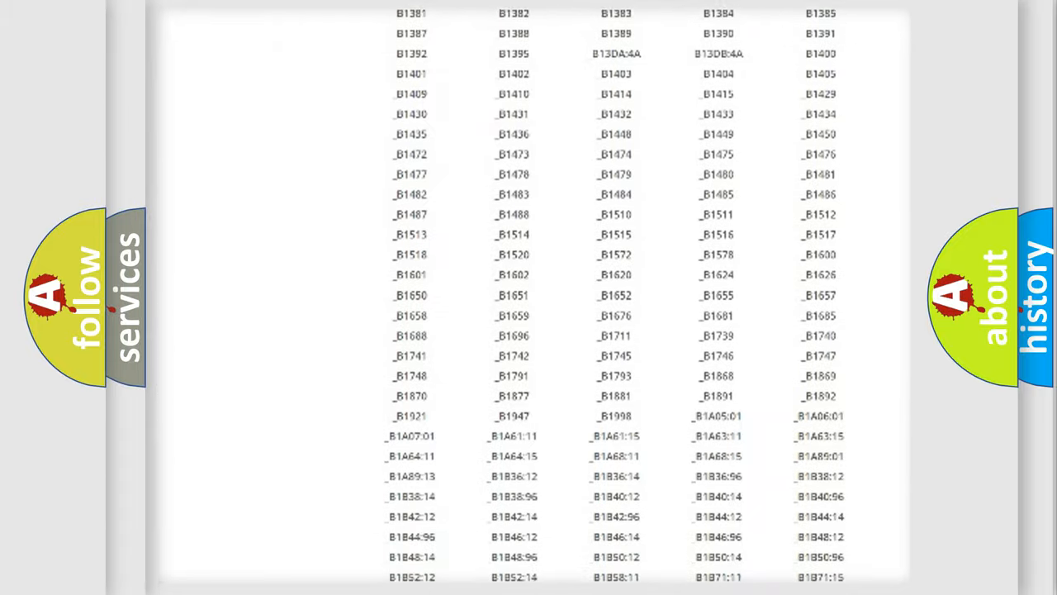